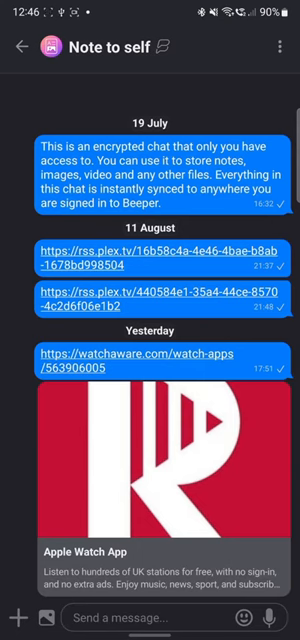
Step: Leave the Note to self chat, visit All Things Tech, and return to the unified inbox
{"action": "left_click", "coordinate": [24, 48]}
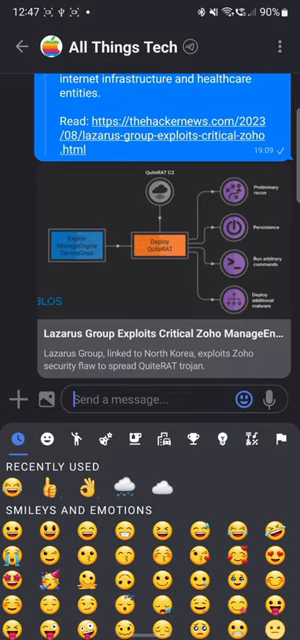
{"action": "left_click", "coordinate": [22, 47]}
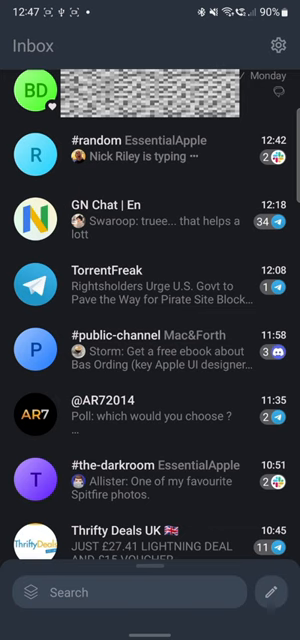
{"action": "left_click", "coordinate": [200, 417]}
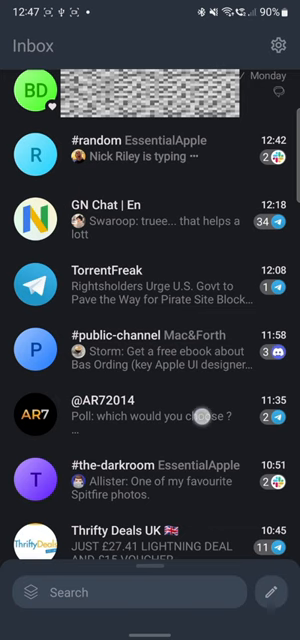
{"action": "scroll", "scroll_direction": "down", "scroll_amount": 3}
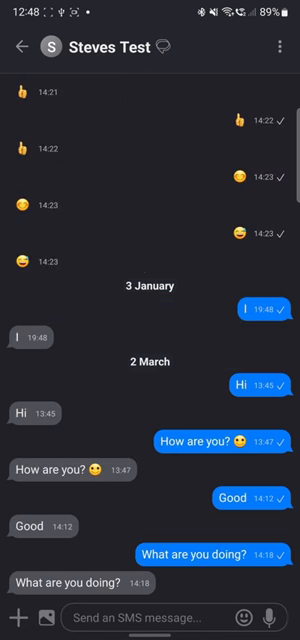
{"action": "left_click", "coordinate": [150, 600]}
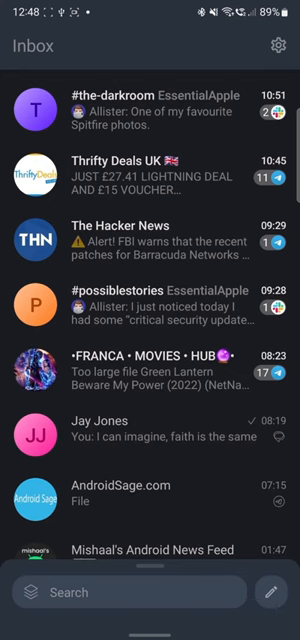
{"action": "scroll", "scroll_direction": "down", "scroll_amount": 3}
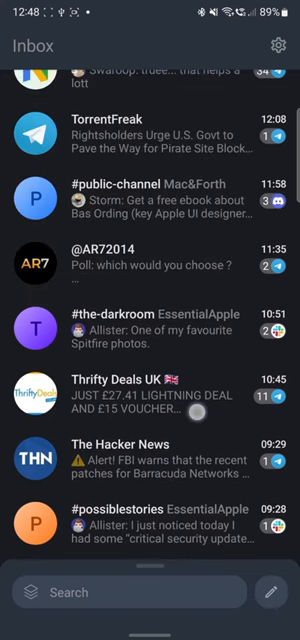